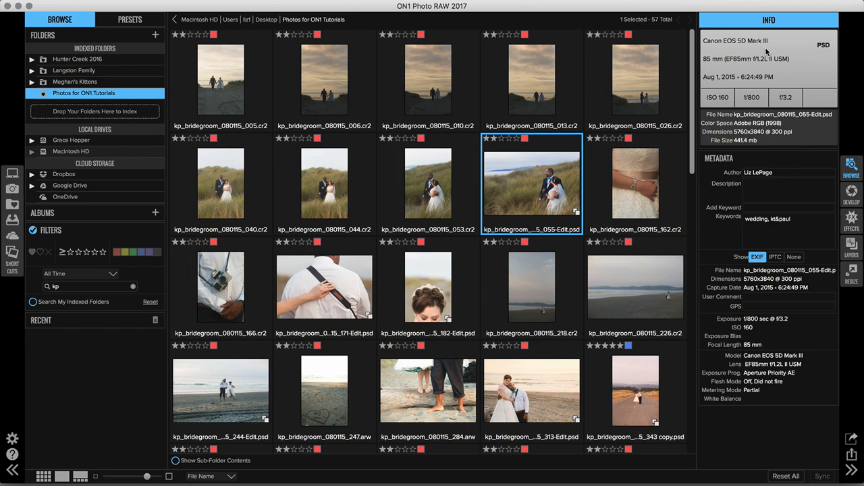
pyautogui.moveTo(766, 71)
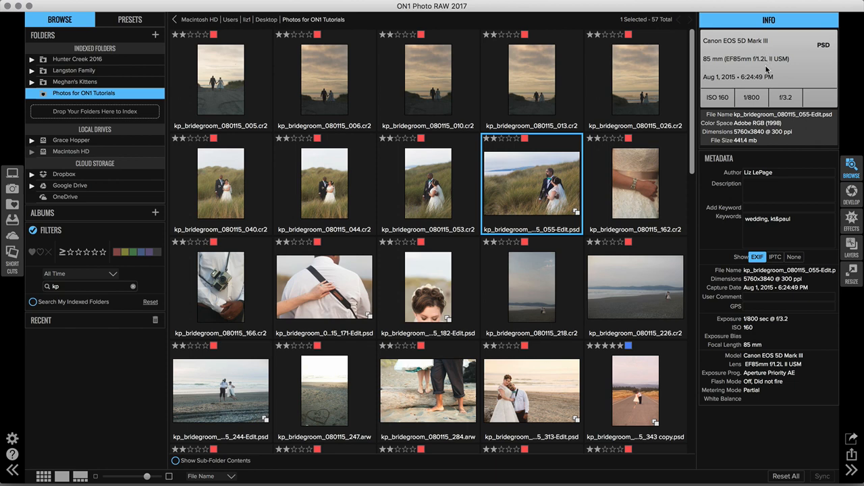
pyautogui.moveTo(756, 158)
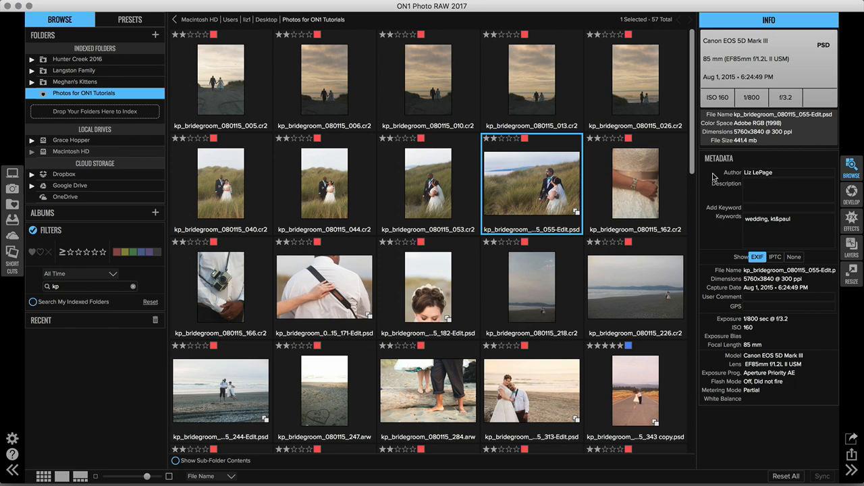
pyautogui.moveTo(710, 220)
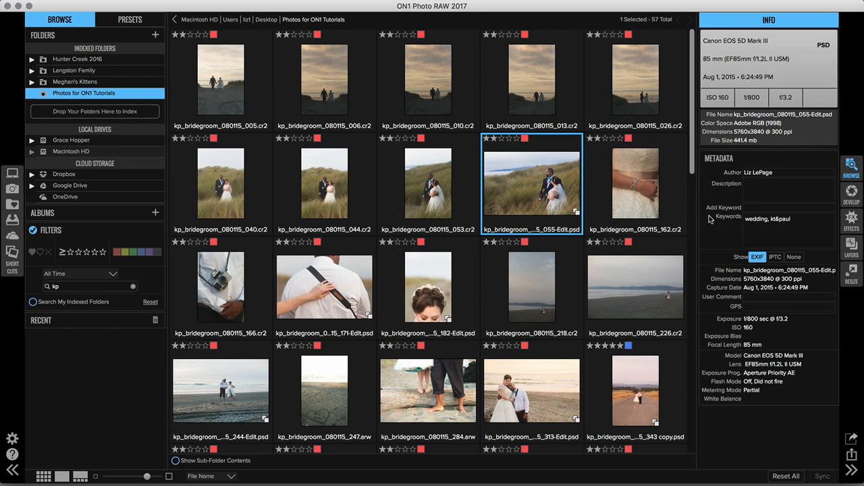
pyautogui.moveTo(711, 223)
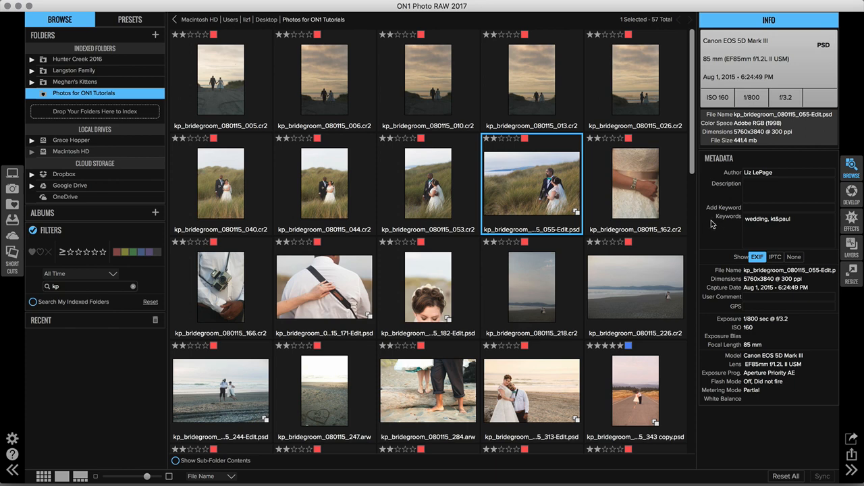
# - Switch the Metadata panel to IPTC and scroll down to creator, state, postal code and website
pyautogui.click(789, 219)
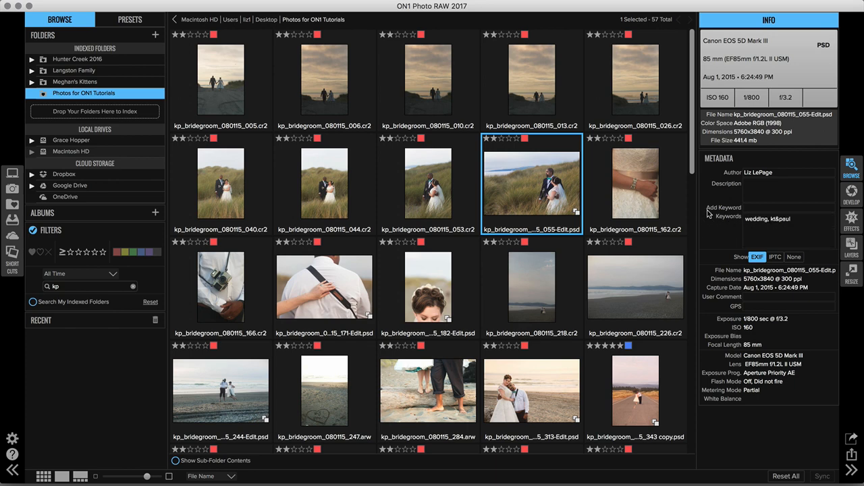
pyautogui.moveTo(708, 210)
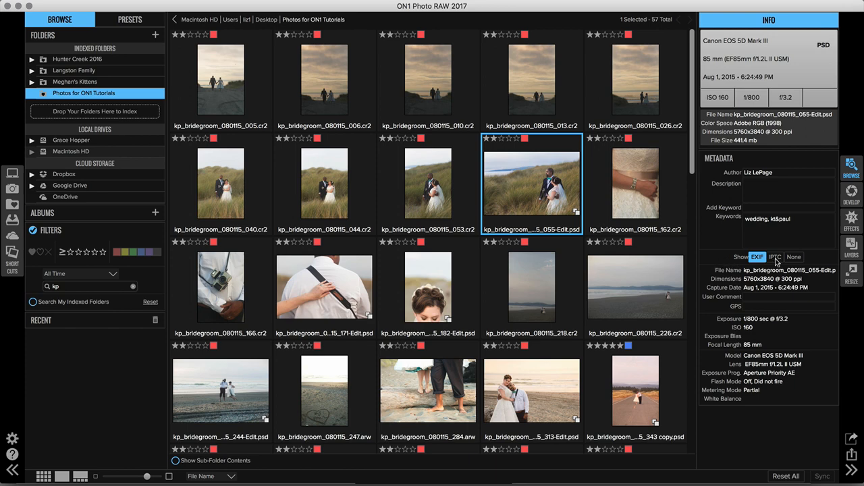
pyautogui.click(772, 257)
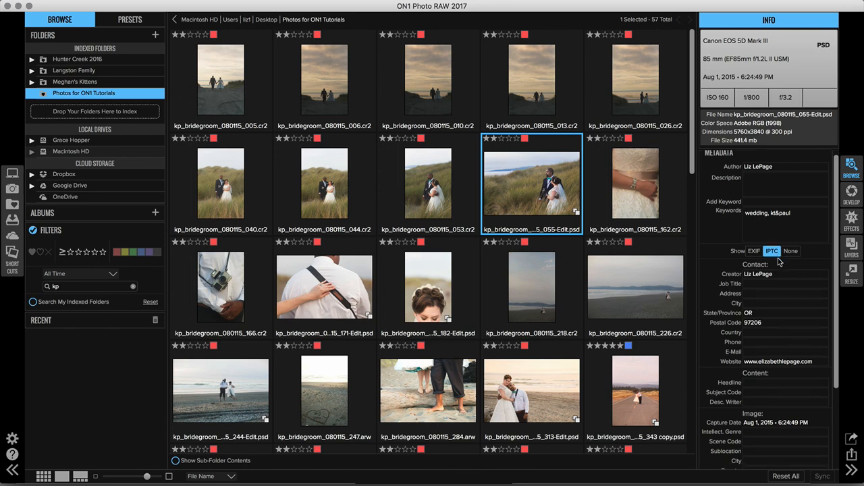
pyautogui.scroll(-3)
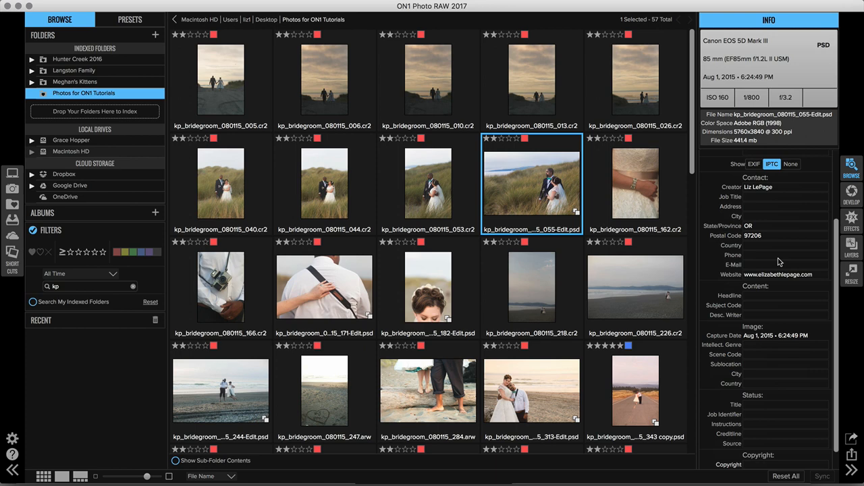
pyautogui.moveTo(718, 282)
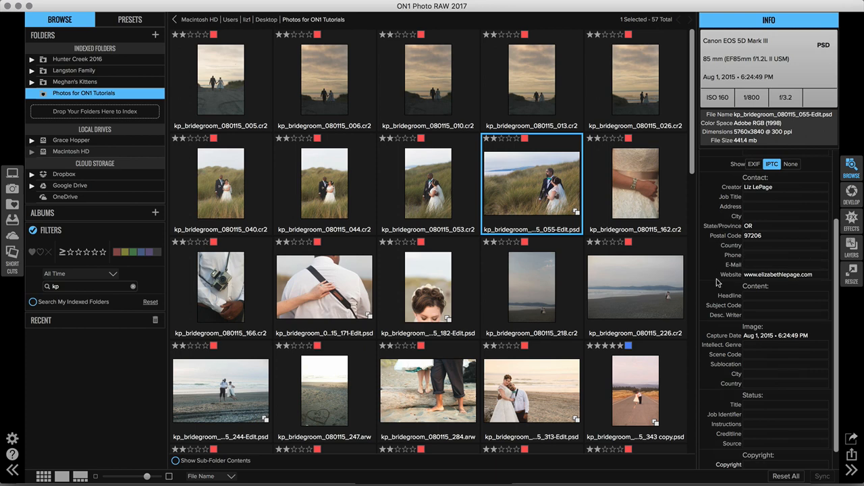
pyautogui.moveTo(719, 282)
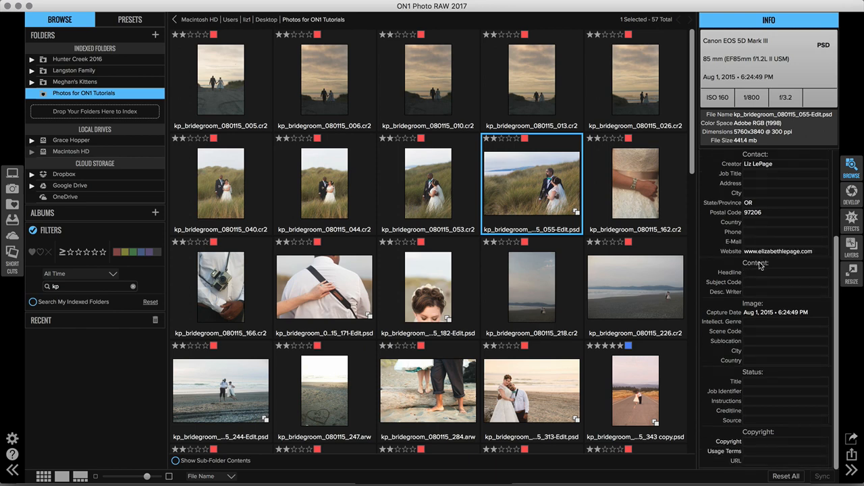
# - Check the website, phone and state contact fields, then select the Job Title field
pyautogui.click(783, 205)
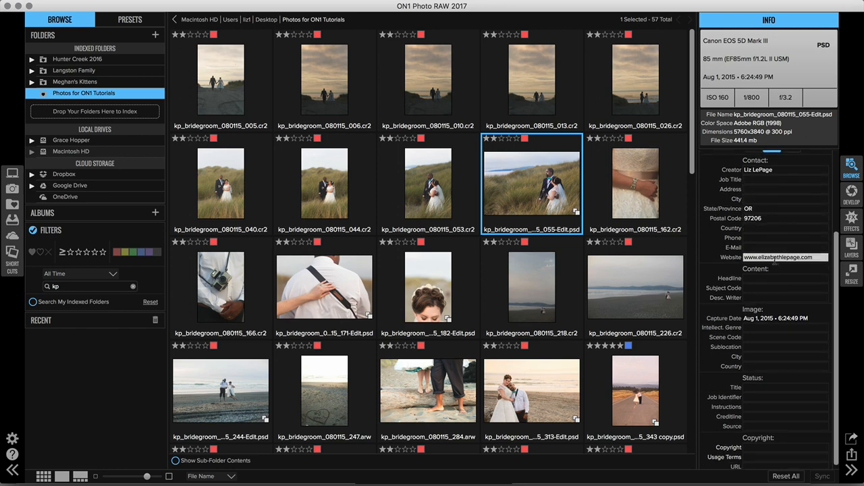
pyautogui.click(783, 238)
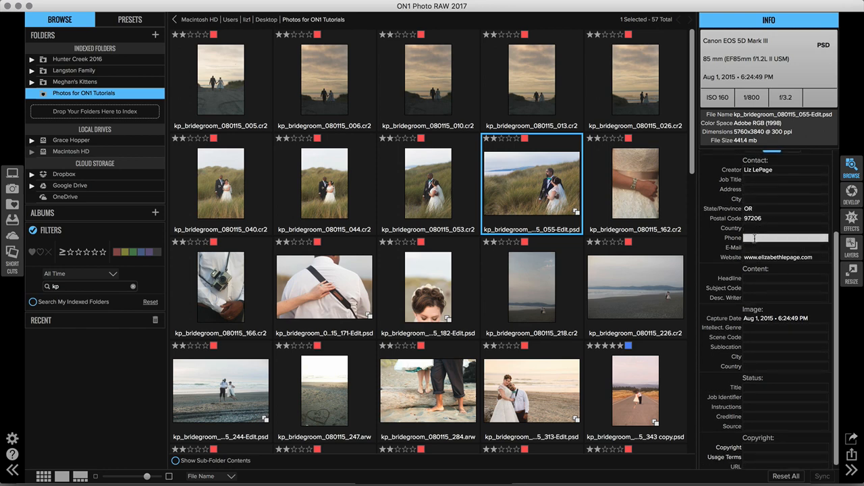
pyautogui.click(785, 248)
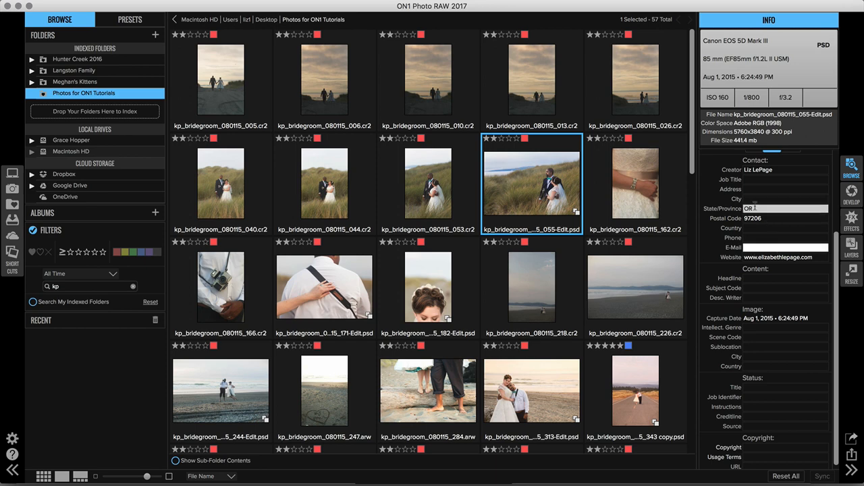
pyautogui.click(785, 179)
pyautogui.write('Photographer')
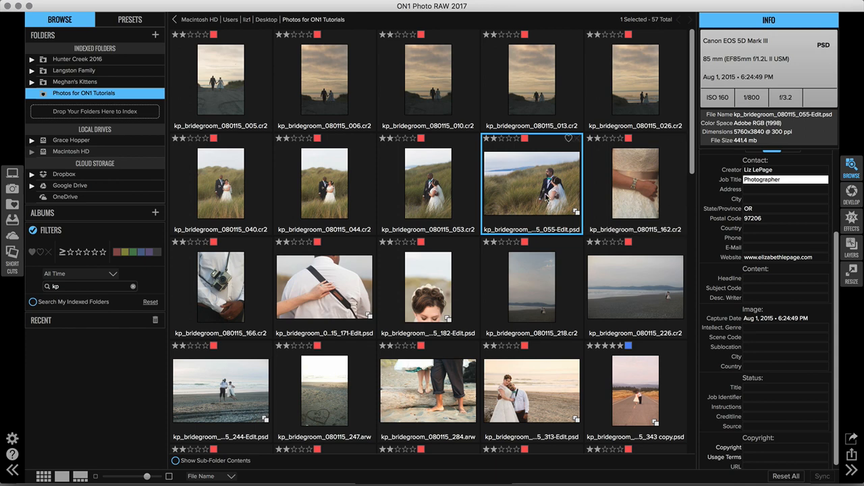
pyautogui.moveTo(483, 174)
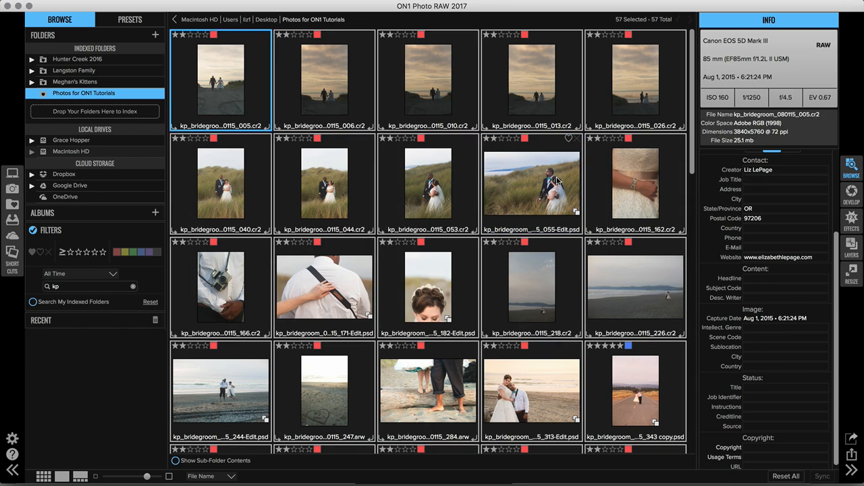
# - Enter 'Photographer' as the Job Title shared by all 57 selected photos
pyautogui.click(786, 179)
pyautogui.write('P')
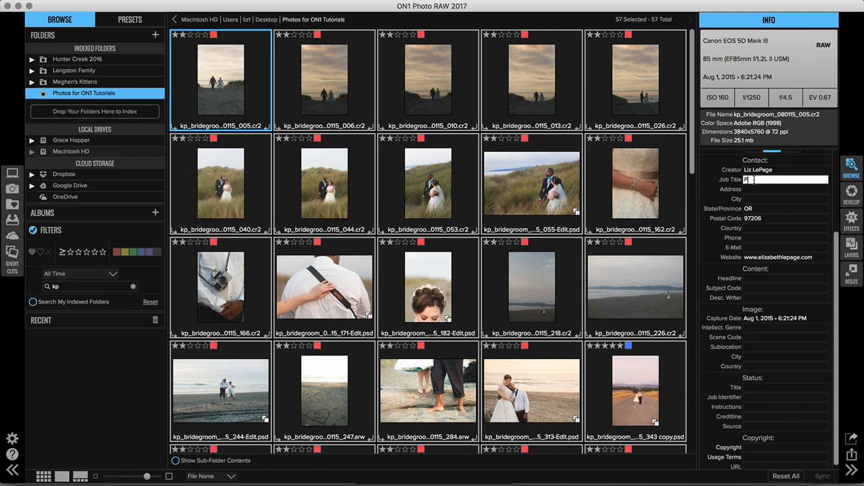
pyautogui.write('hotographer')
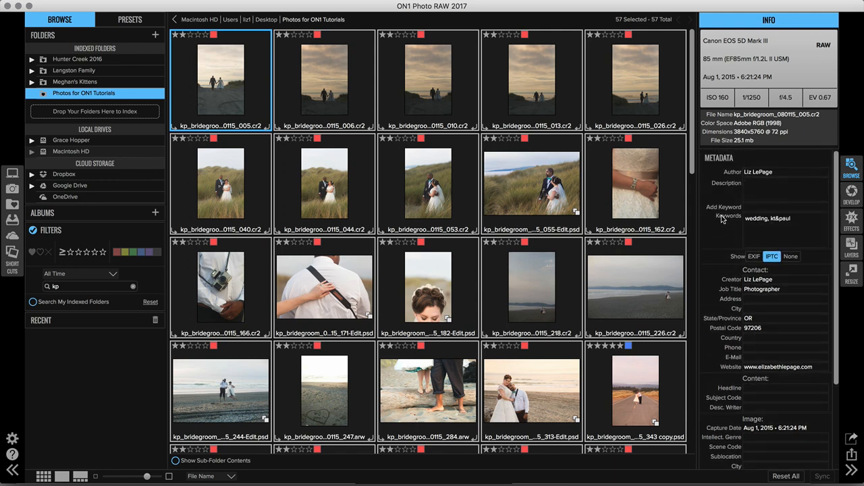
pyautogui.moveTo(651, 189)
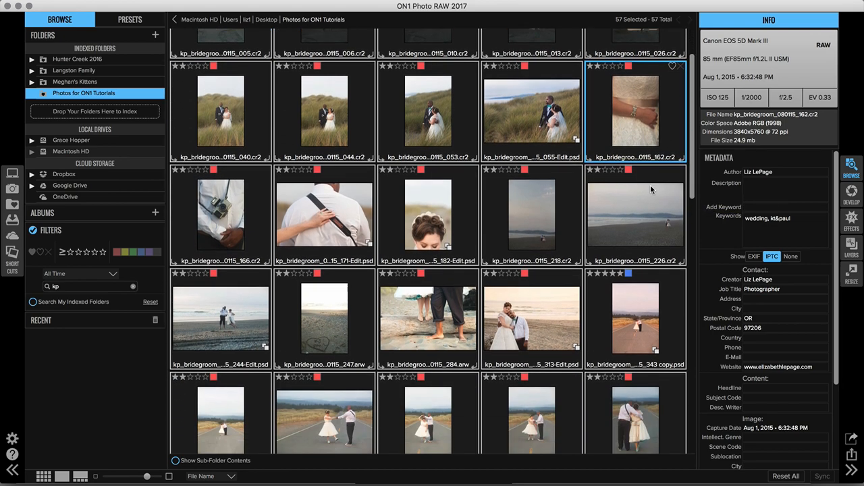
# - Scroll to the decorations images and select kp_decorations_080115_048 through 091
pyautogui.scroll(-3)
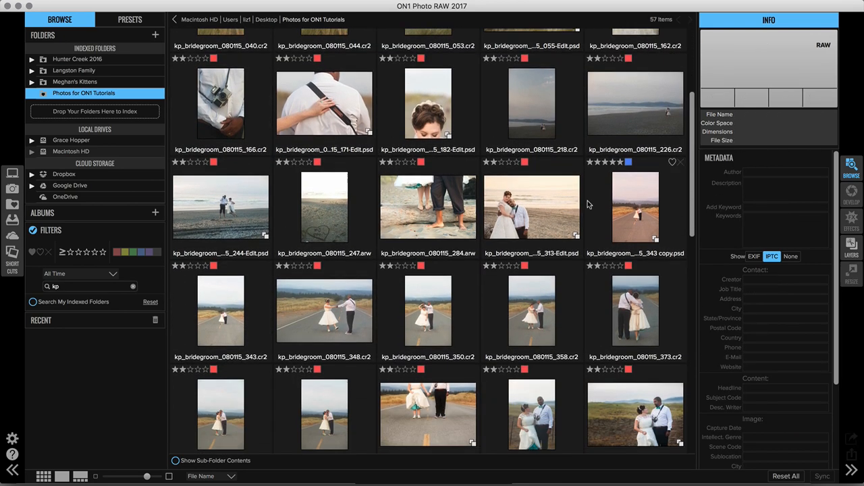
pyautogui.scroll(-3)
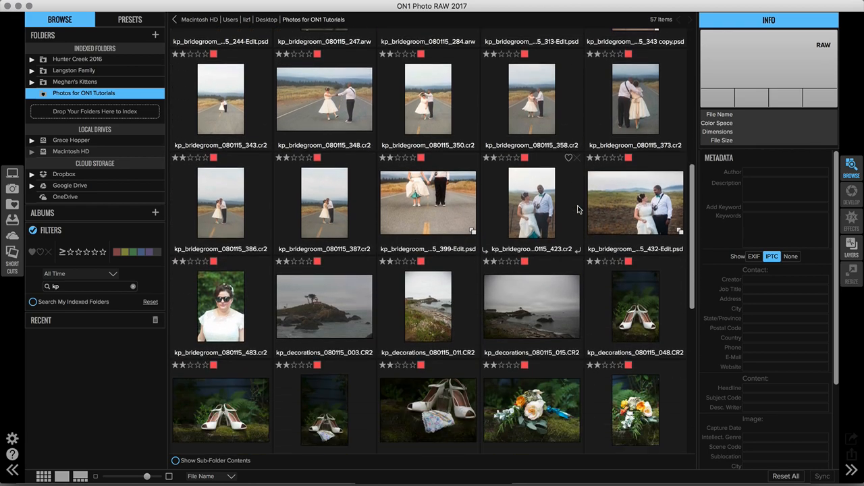
pyautogui.scroll(-3)
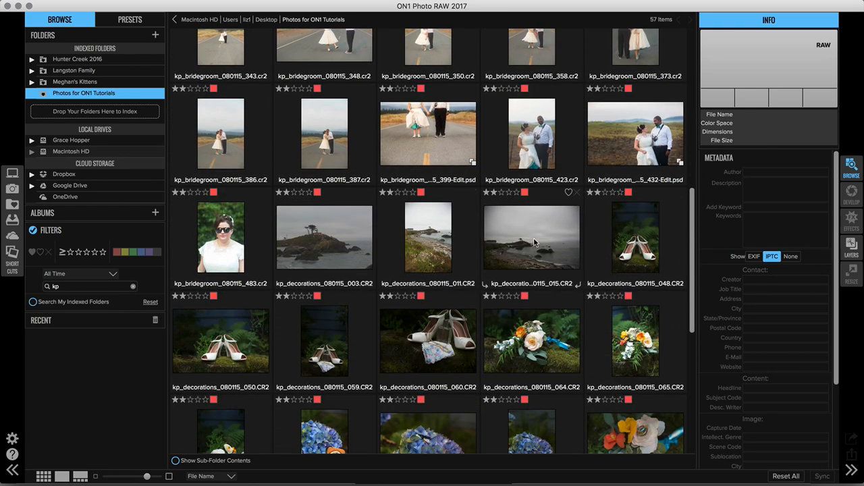
pyautogui.scroll(-3)
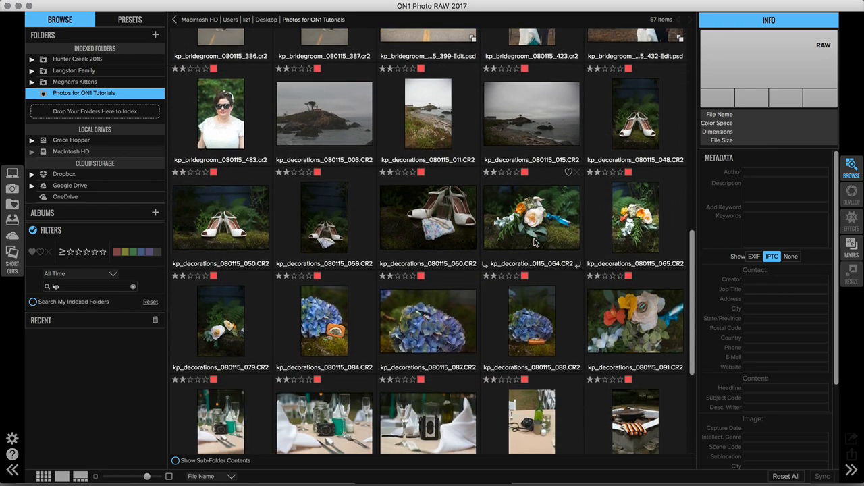
pyautogui.scroll(-3)
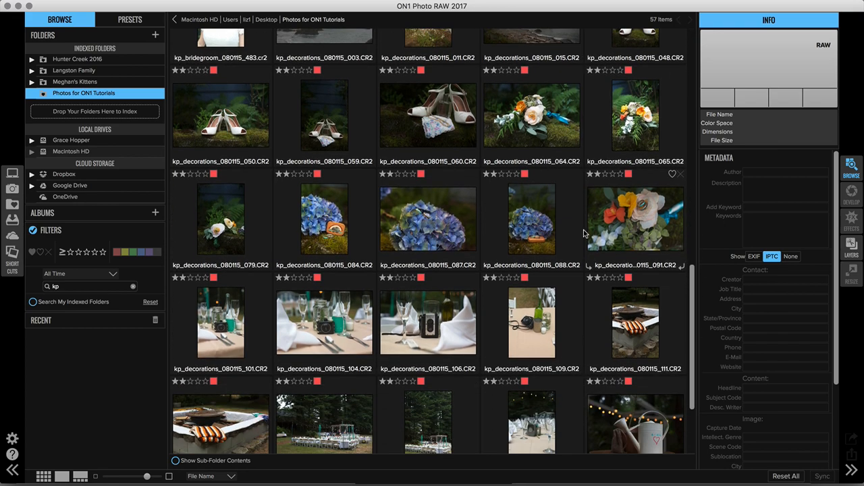
pyautogui.scroll(-3)
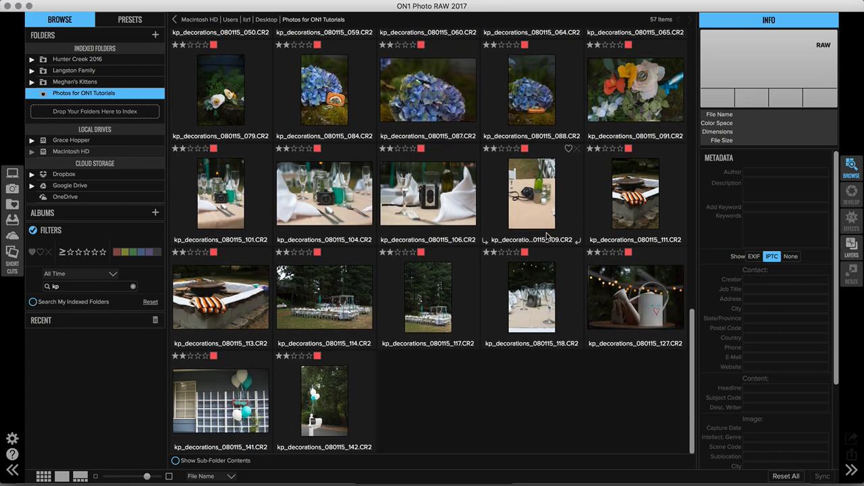
pyautogui.scroll(-3)
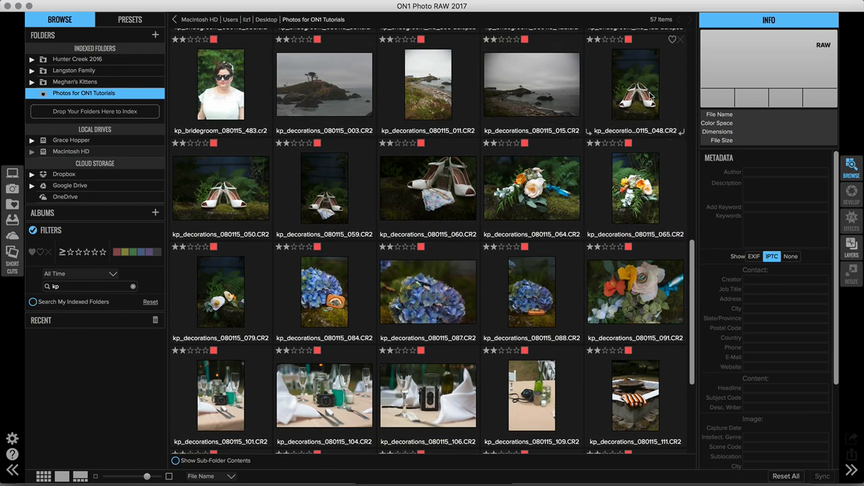
pyautogui.click(636, 84)
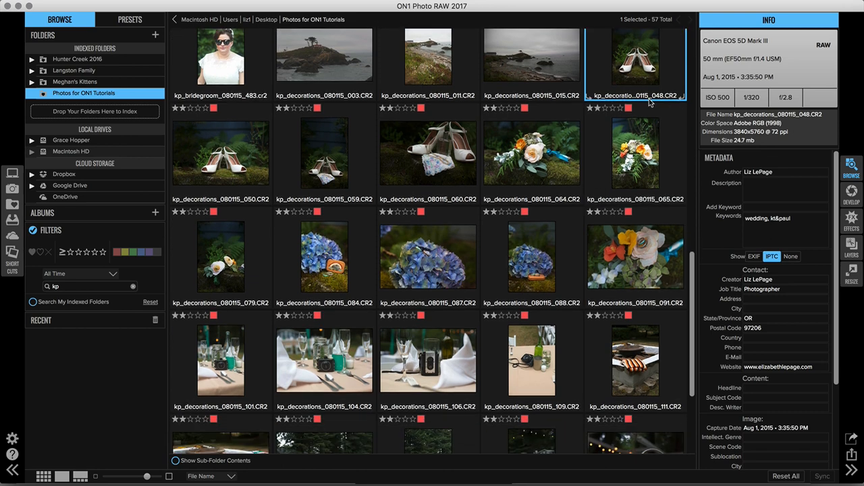
pyautogui.scroll(-3)
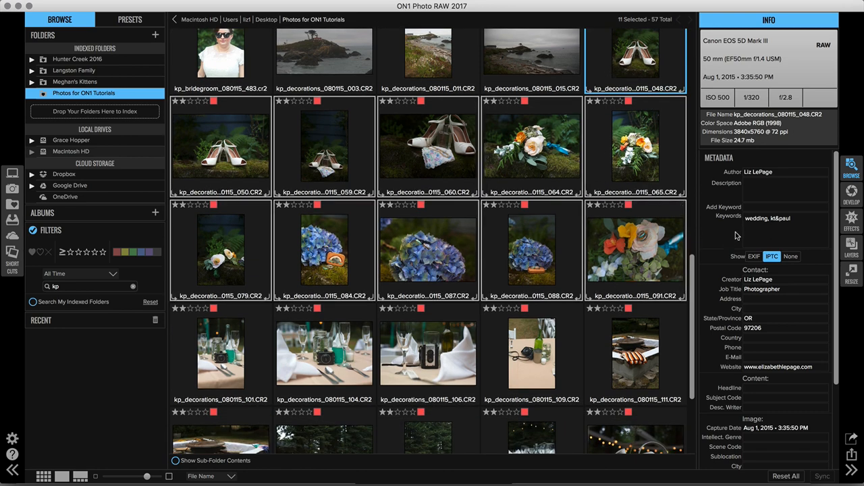
# - Add the keyword 'decorations' to the eleven photos, then select kp_decorations_080115_015 alone
pyautogui.click(783, 217)
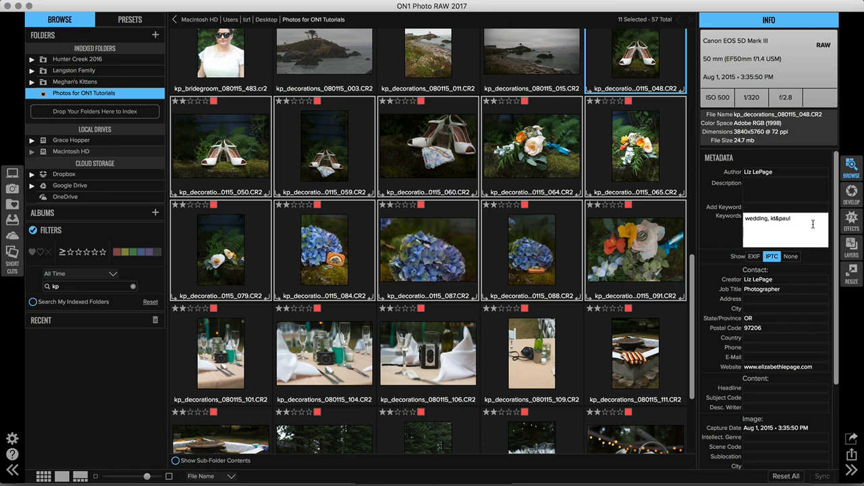
pyautogui.click(785, 206)
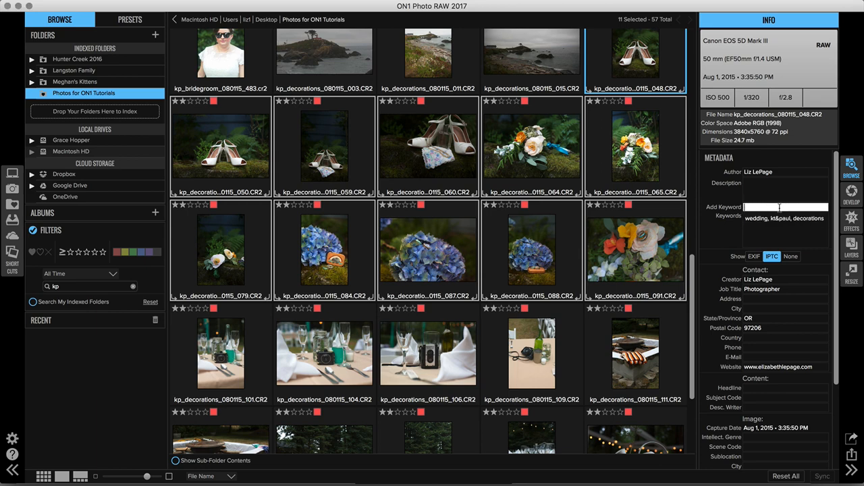
pyautogui.moveTo(679, 160)
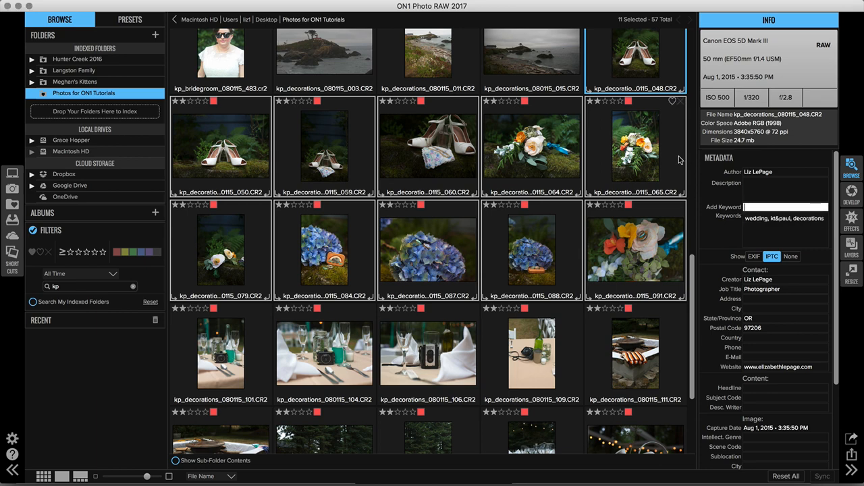
pyautogui.click(531, 61)
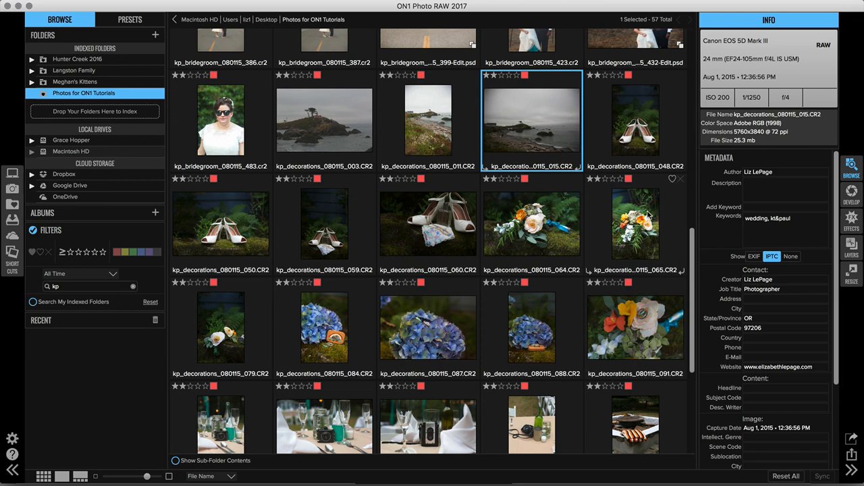
pyautogui.scroll(-3)
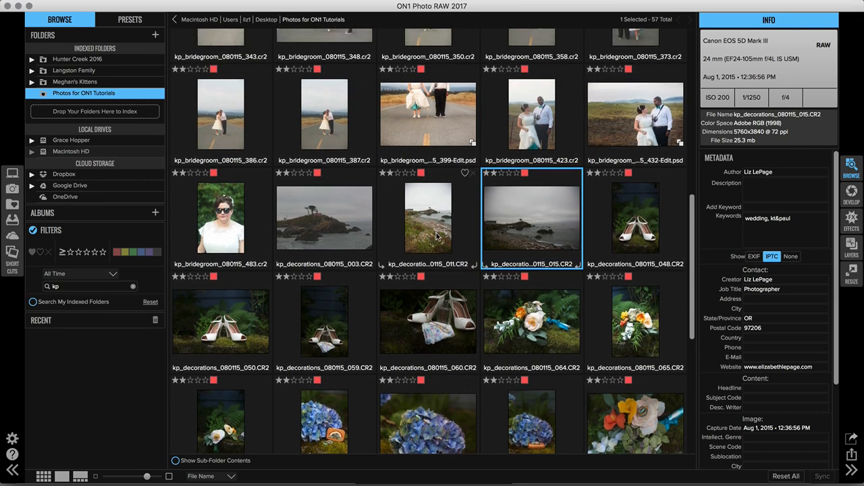
# - Select all 31 bridegroom photos and add the keywords 'bride' and 'groom'
pyautogui.click(220, 218)
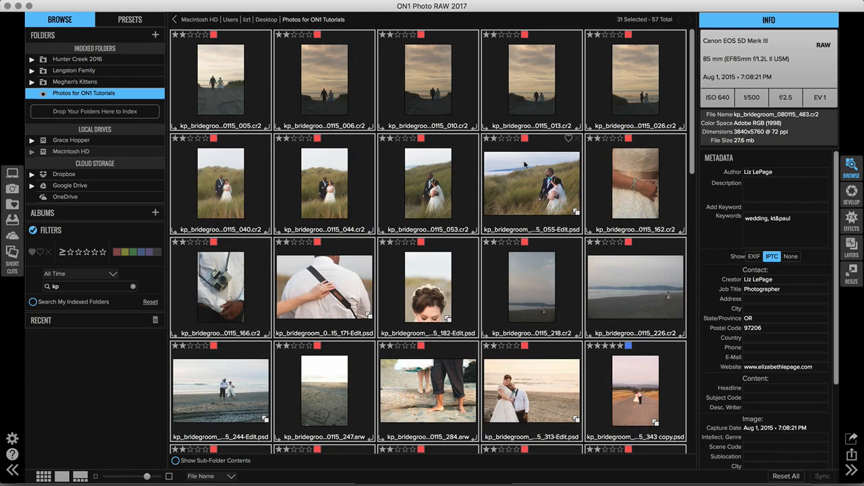
pyautogui.click(785, 207)
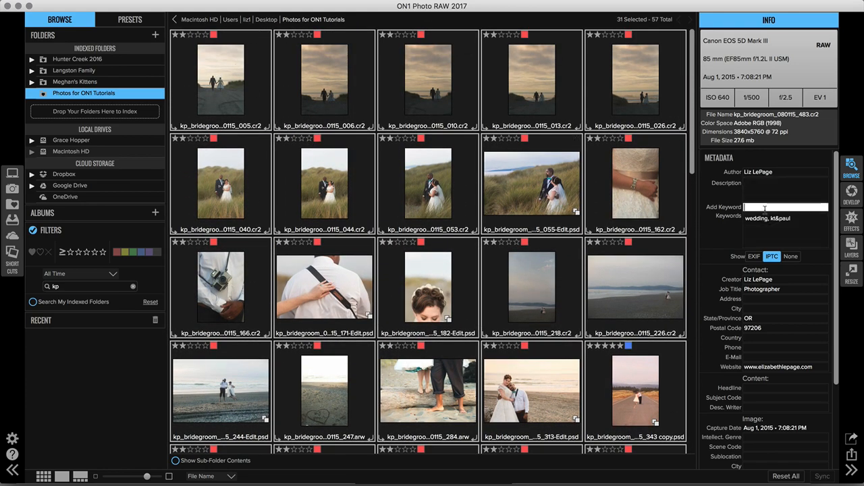
pyautogui.write('bride')
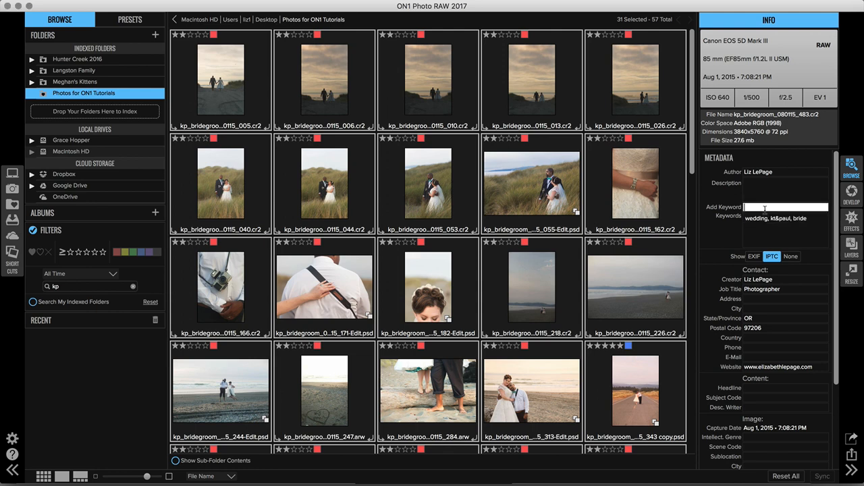
pyautogui.write('groom')
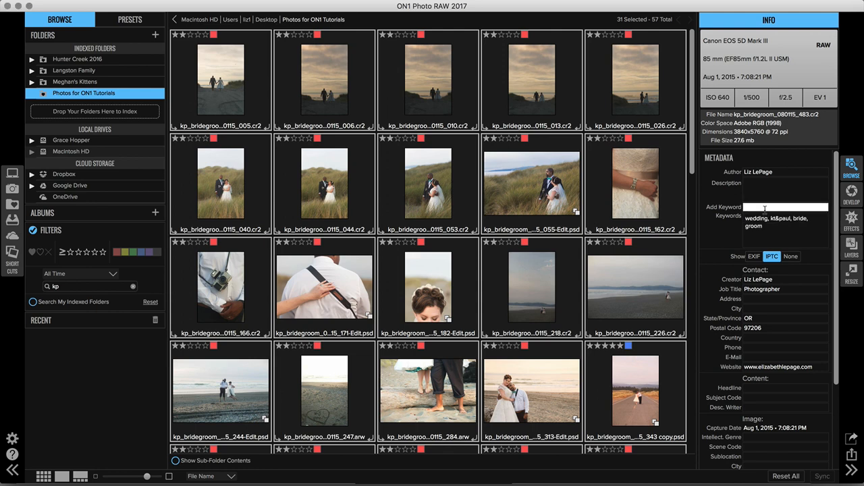